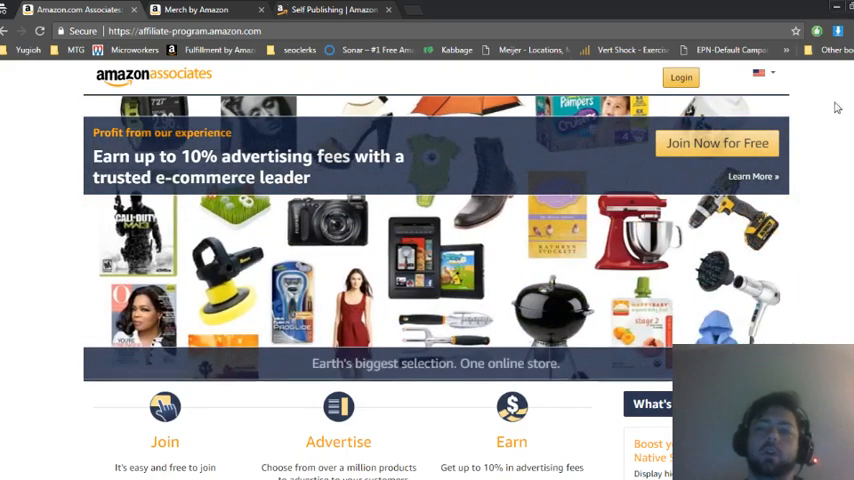
Scroll up and down through the current Amazon program page to review its content.
scroll(down, 3)
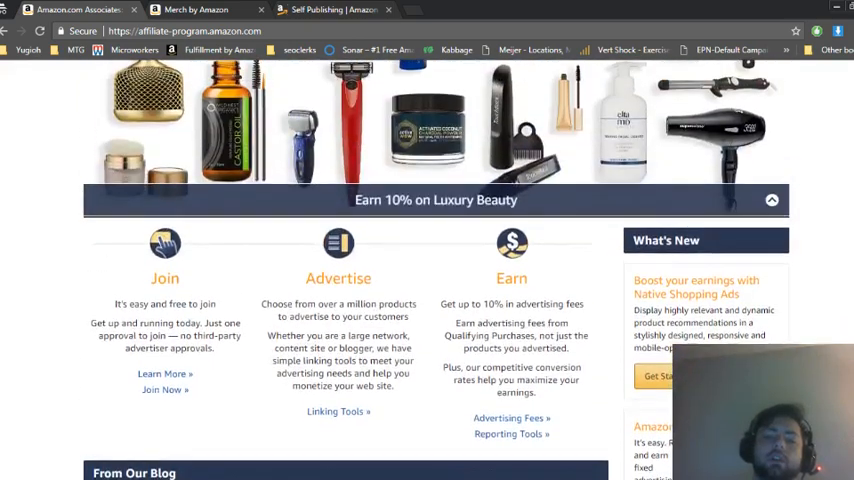
scroll(up, 3)
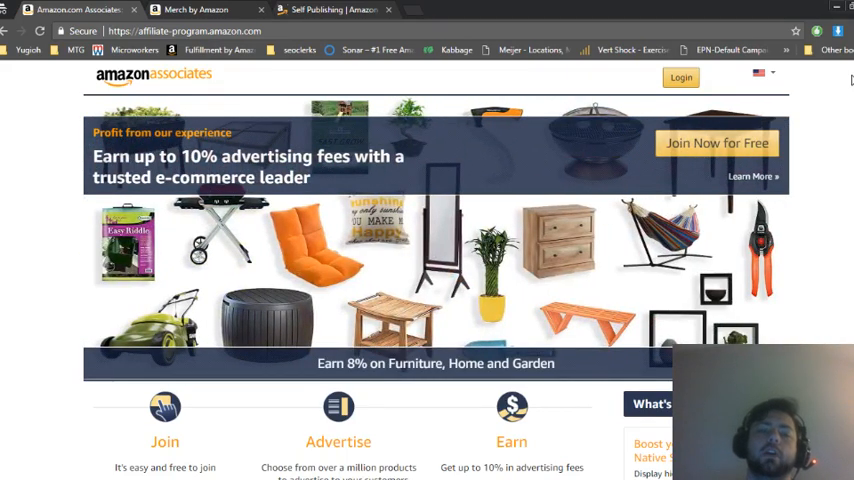
scroll(down, 3)
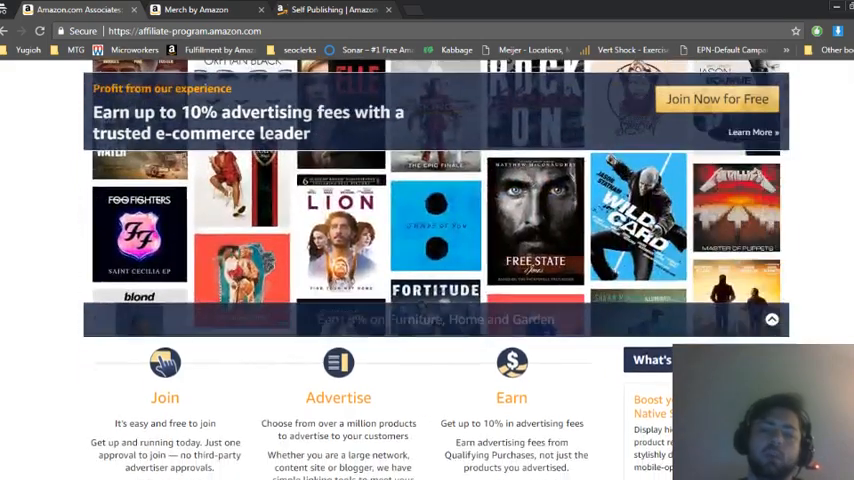
scroll(down, 3)
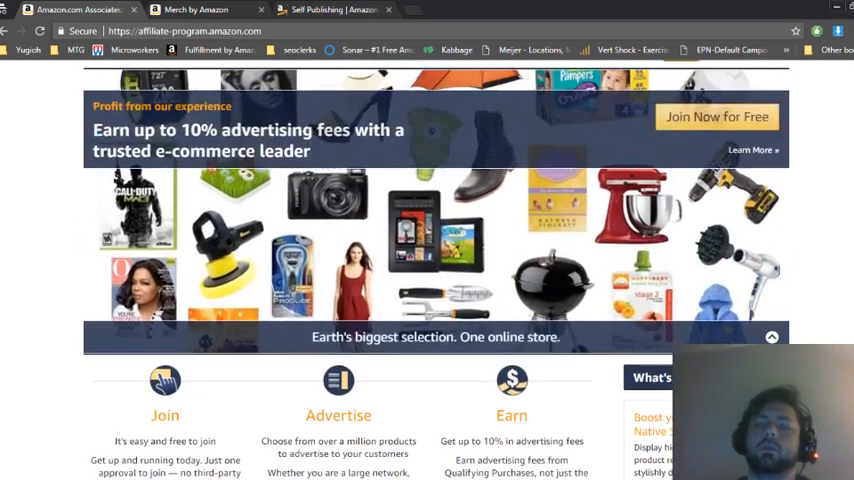
scroll(down, 3)
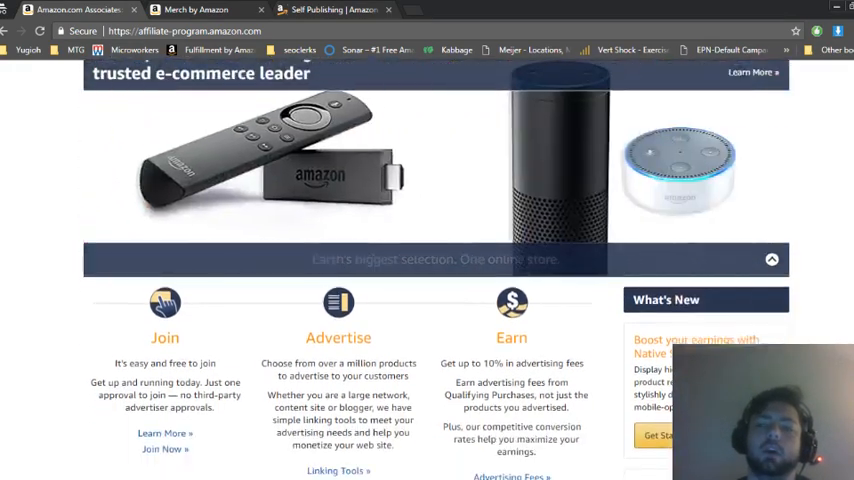
scroll(up, 3)
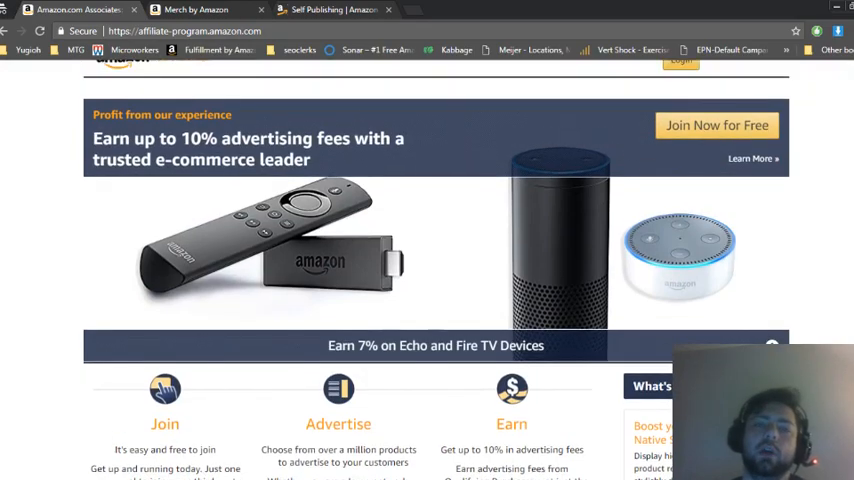
scroll(down, 3)
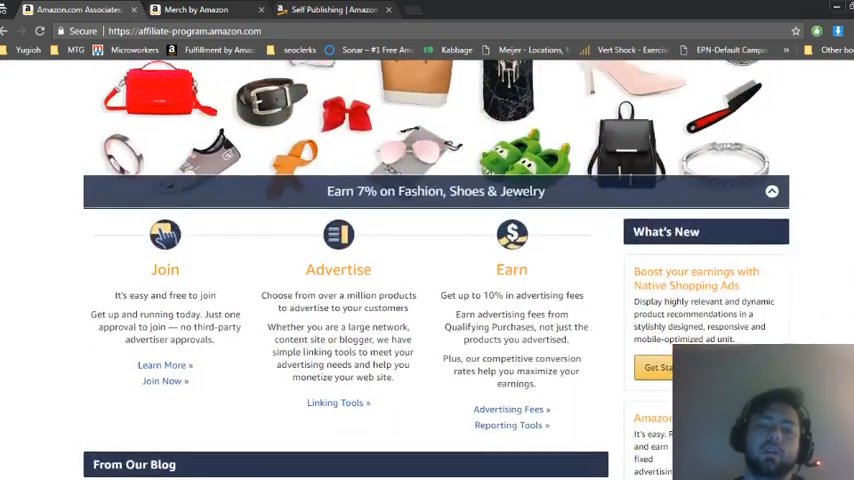
scroll(down, 3)
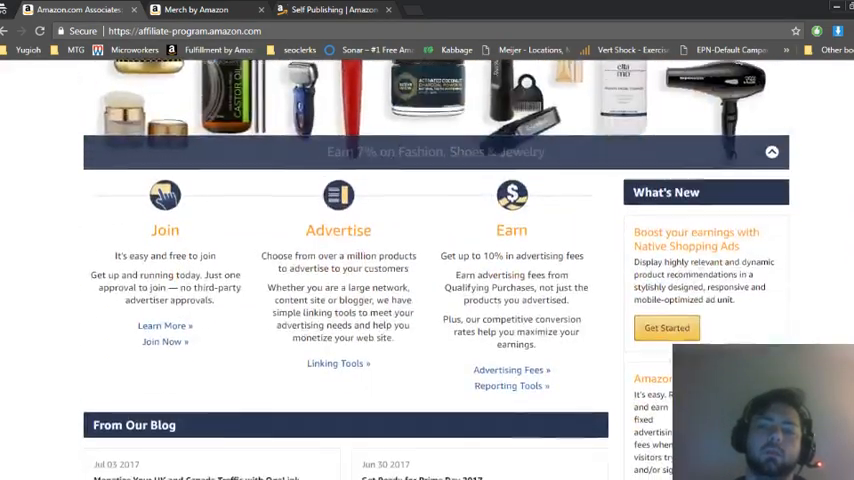
scroll(up, 3)
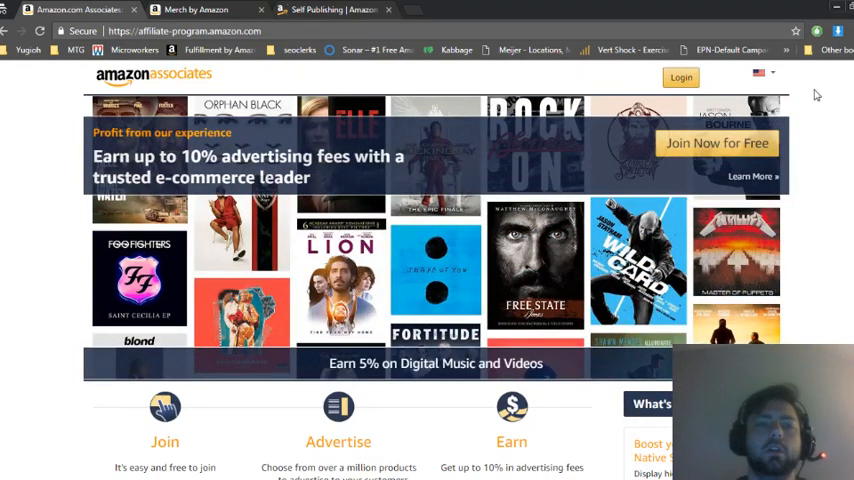
Switch to the Merch by Amazon tab and review its pitch down to 'How does it work?'.
click(196, 10)
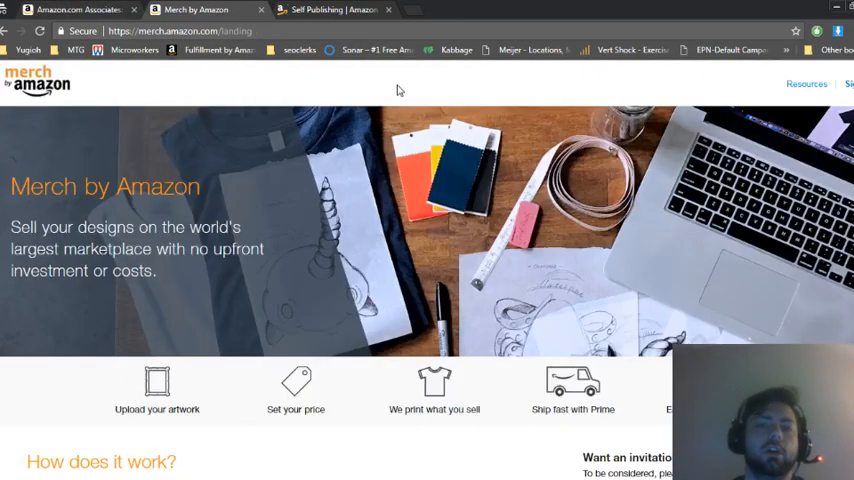
scroll(down, 3)
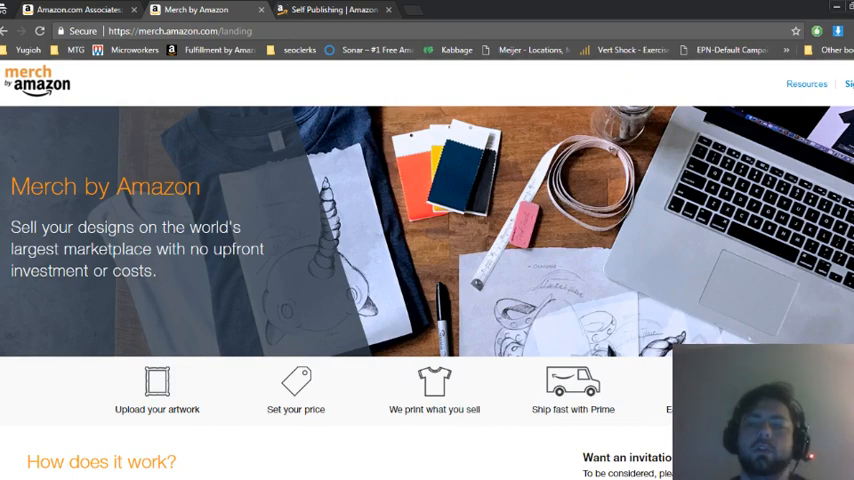
scroll(down, 3)
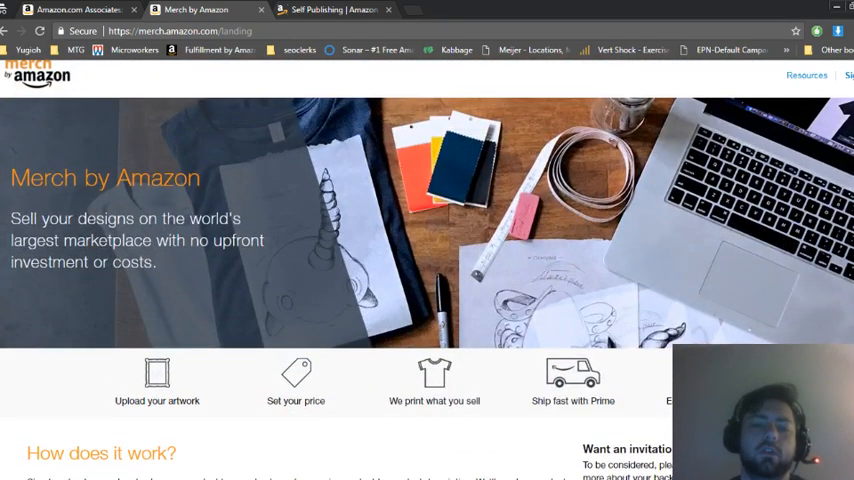
scroll(down, 3)
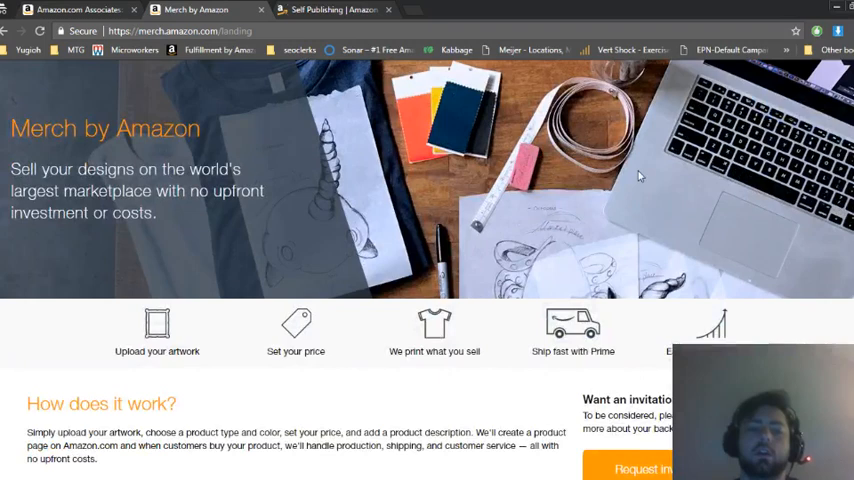
mouse_move(156, 324)
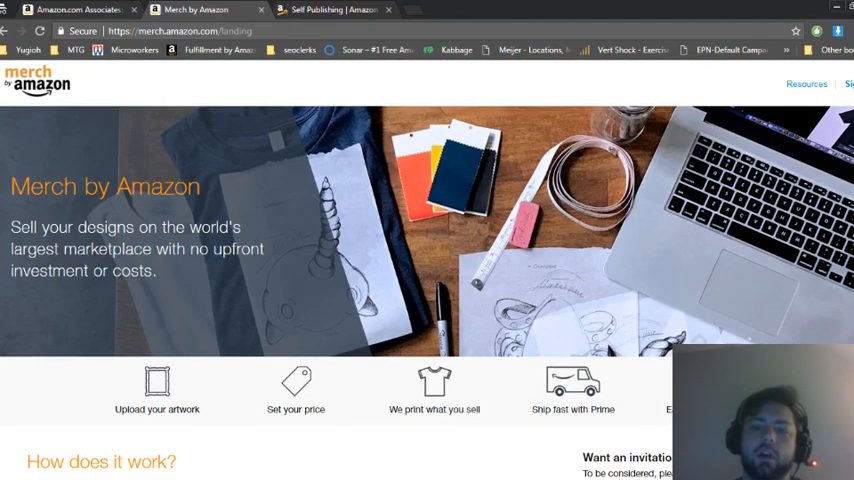
scroll(down, 3)
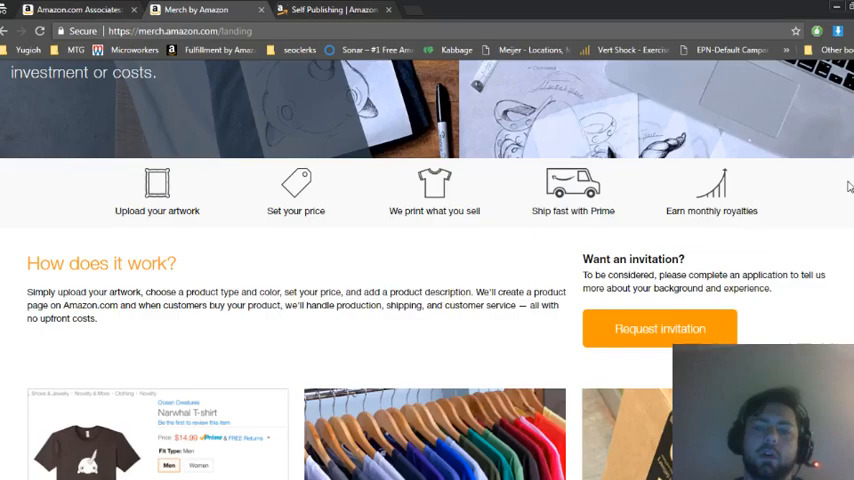
scroll(down, 3)
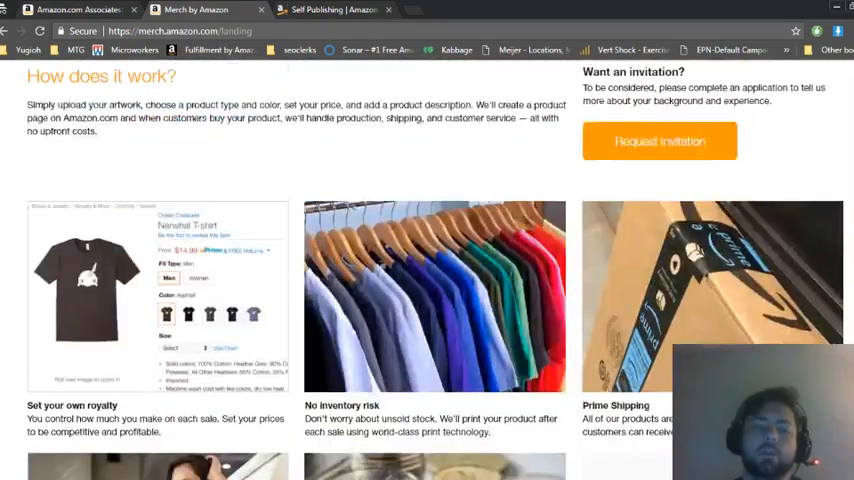
scroll(up, 3)
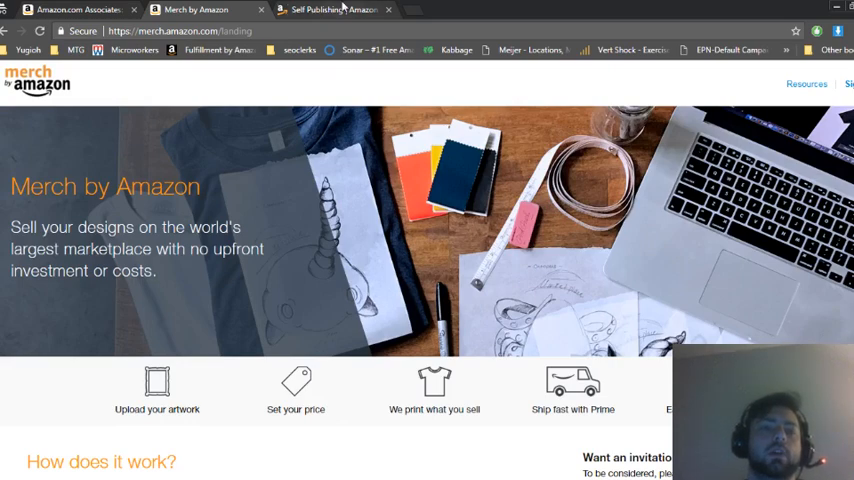
Switch to the Kindle Direct Publishing tab and review its get-to-market, royalties, control and get-started points.
click(330, 14)
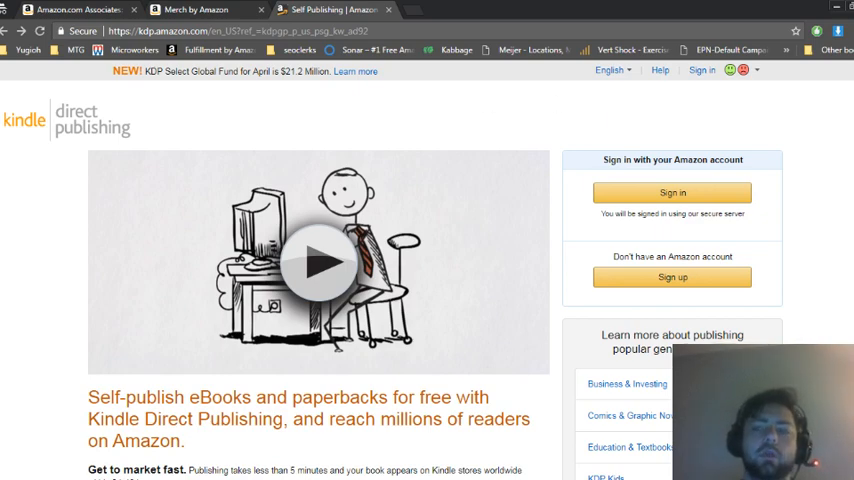
scroll(down, 3)
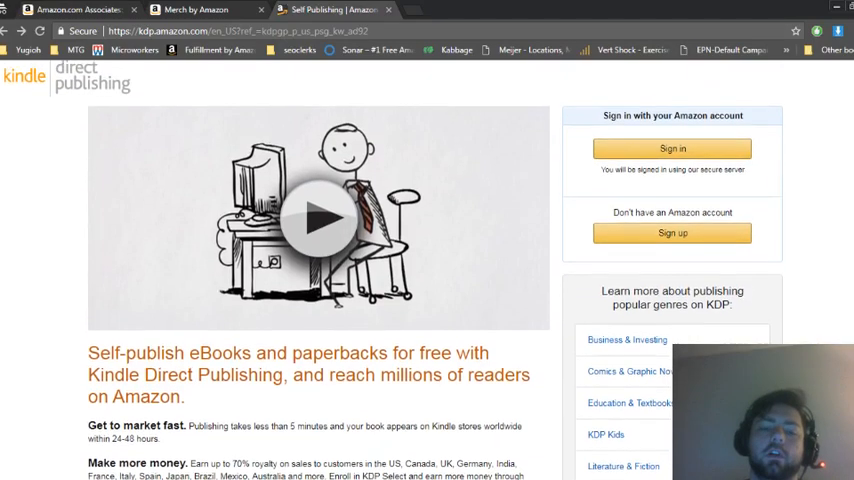
scroll(down, 3)
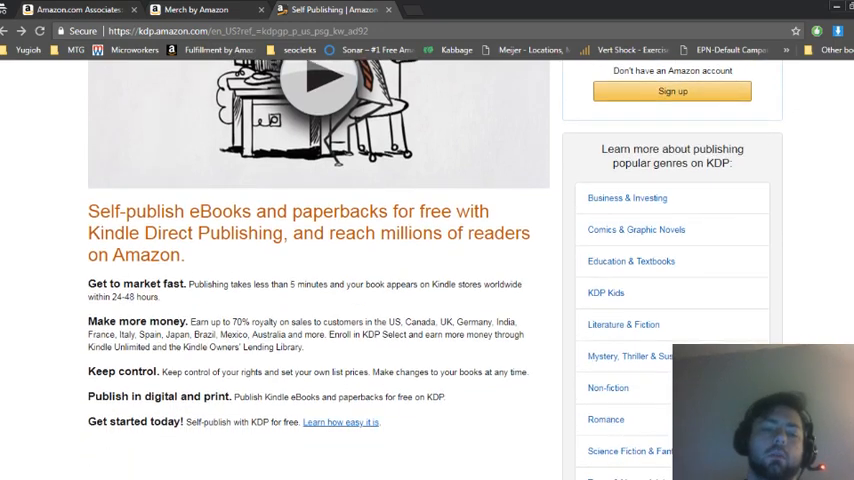
scroll(down, 3)
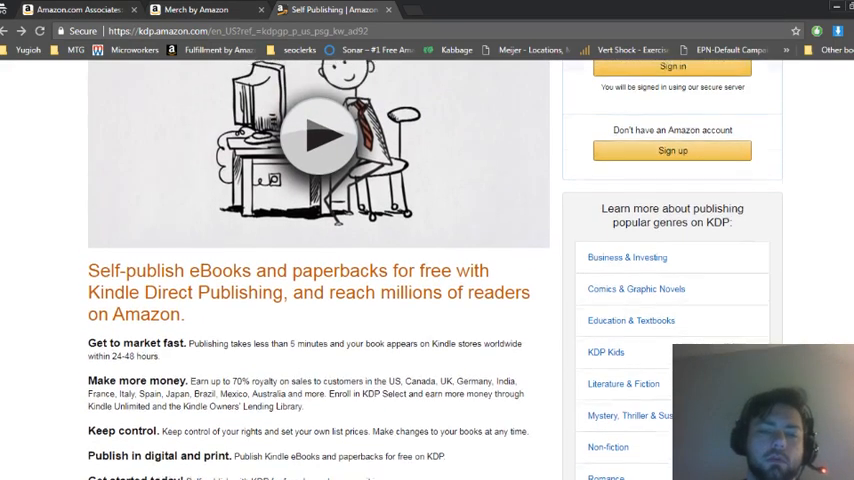
scroll(down, 3)
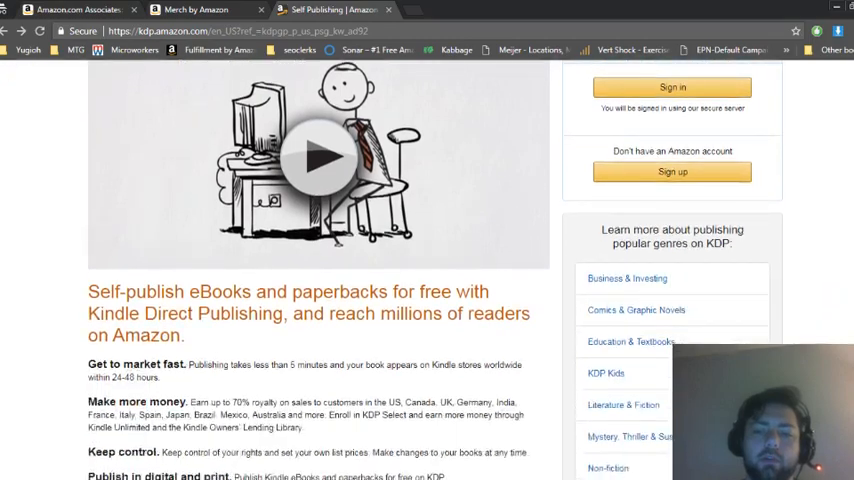
scroll(down, 3)
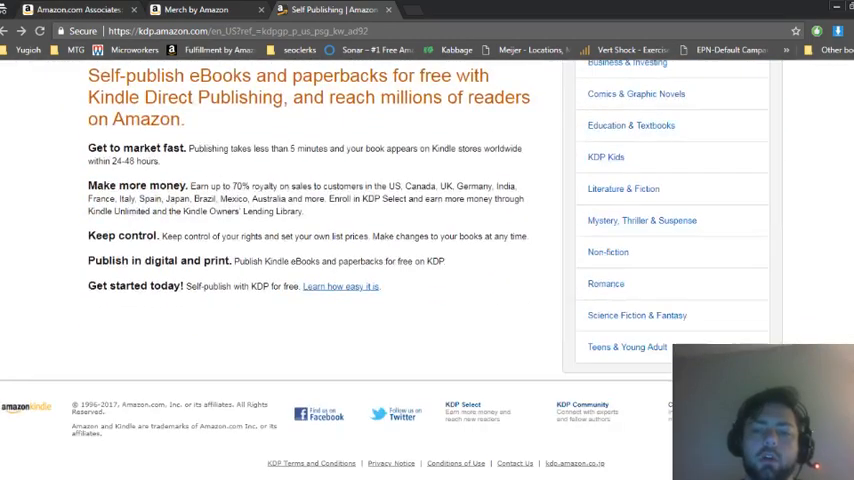